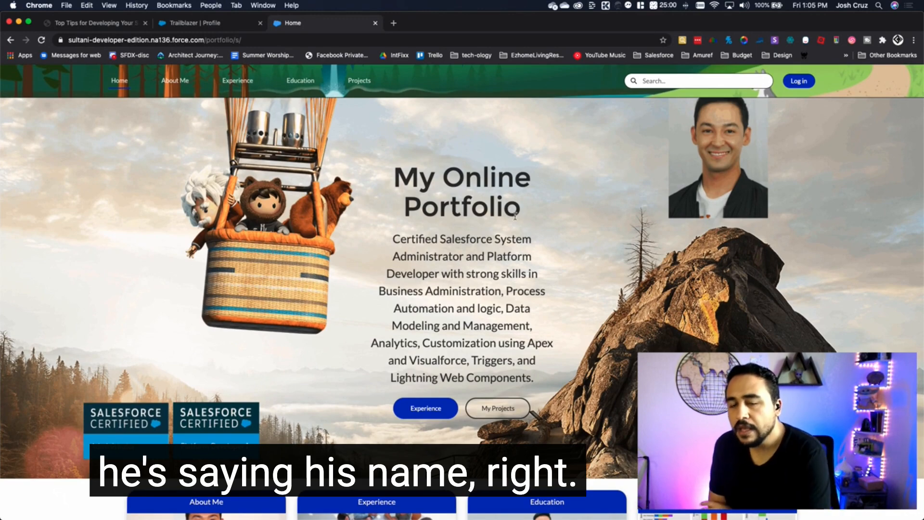
- Scroll down through the portfolio home page before heading to the About Me biography
scroll(down, 3)
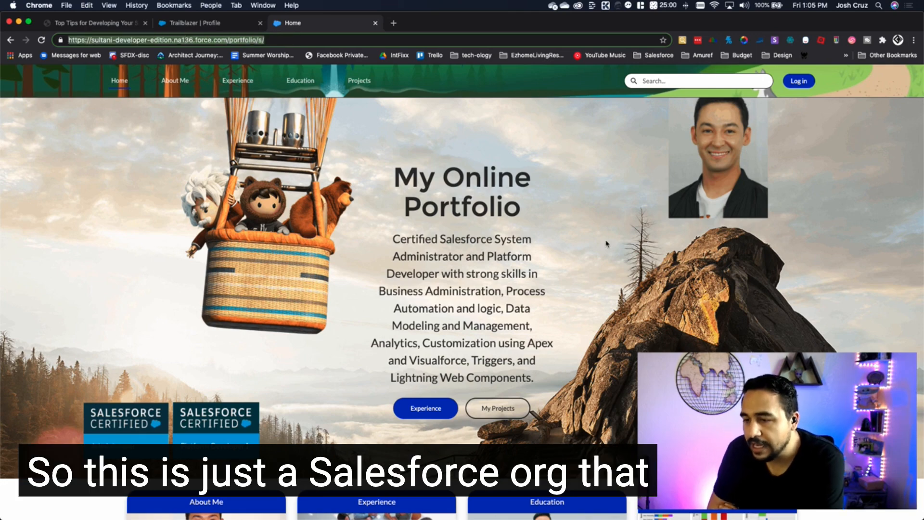
scroll(down, 3)
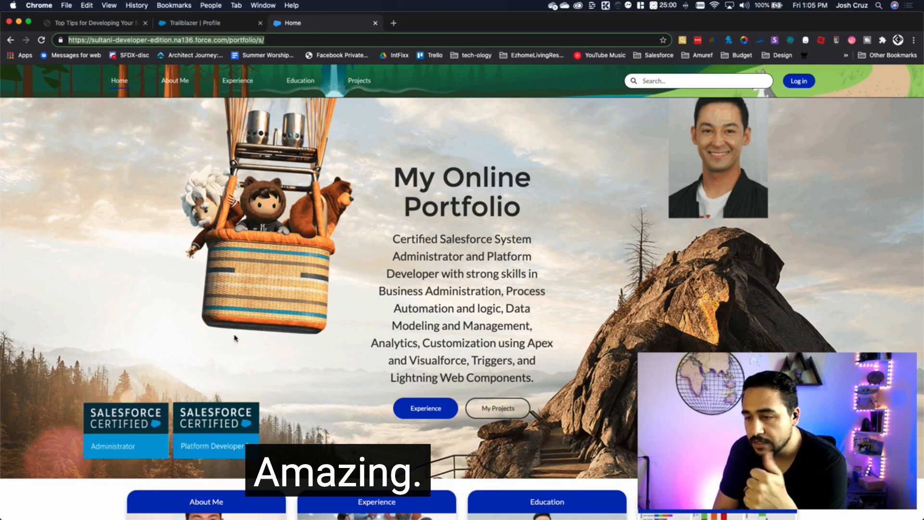
scroll(down, 3)
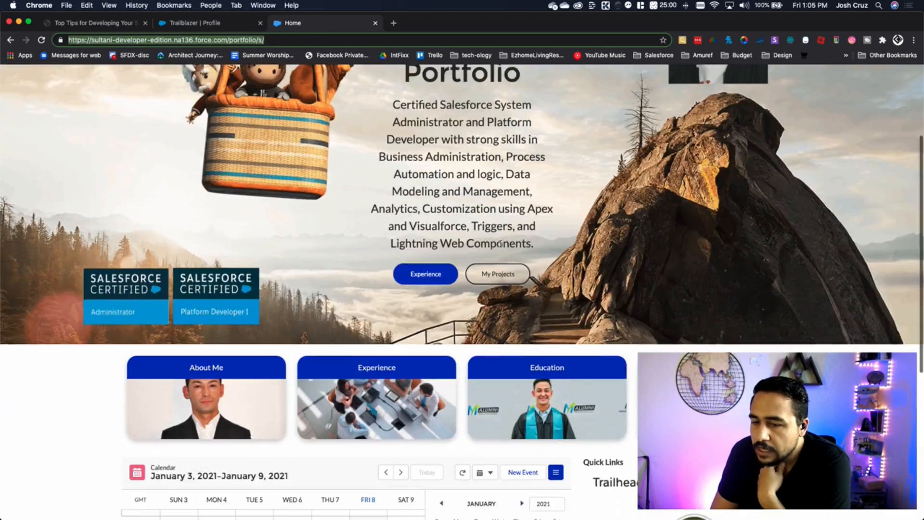
scroll(down, 3)
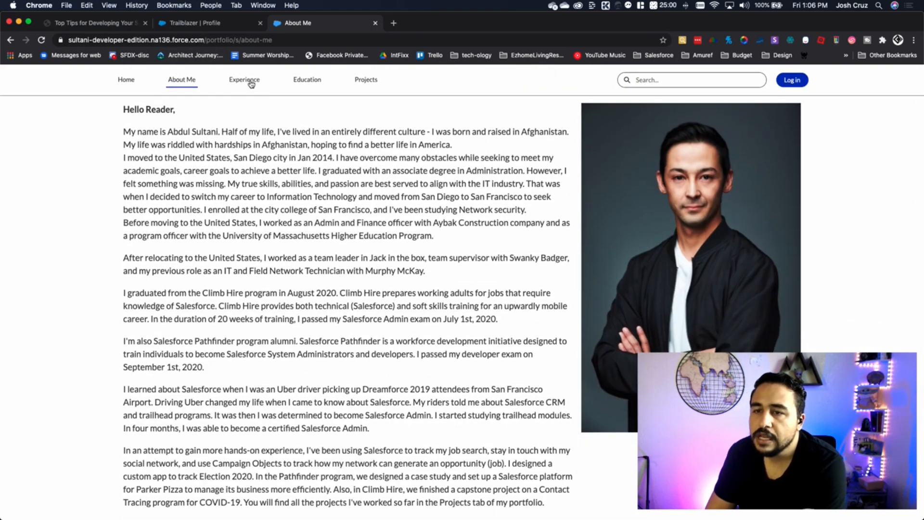
- Review the Experience page, highlighting the first professional summary bullet, then move toward Education
click(244, 80)
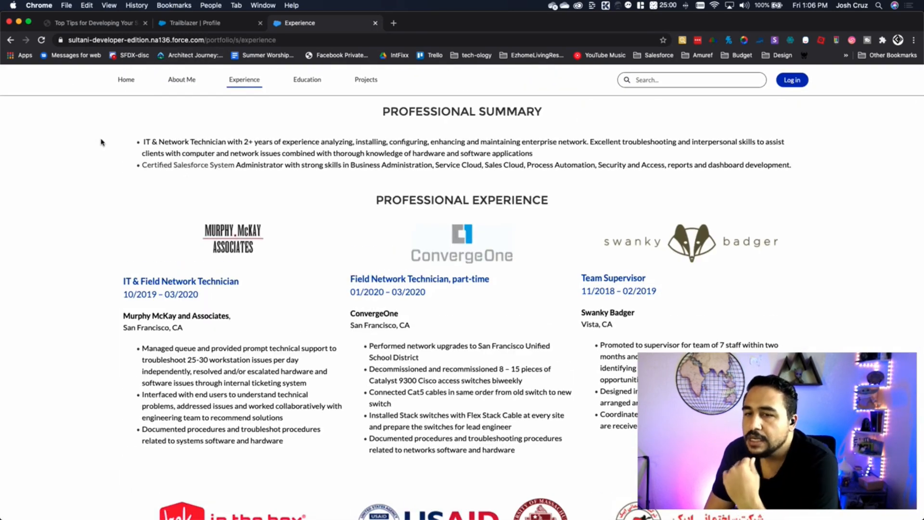
drag(142, 141, 530, 153)
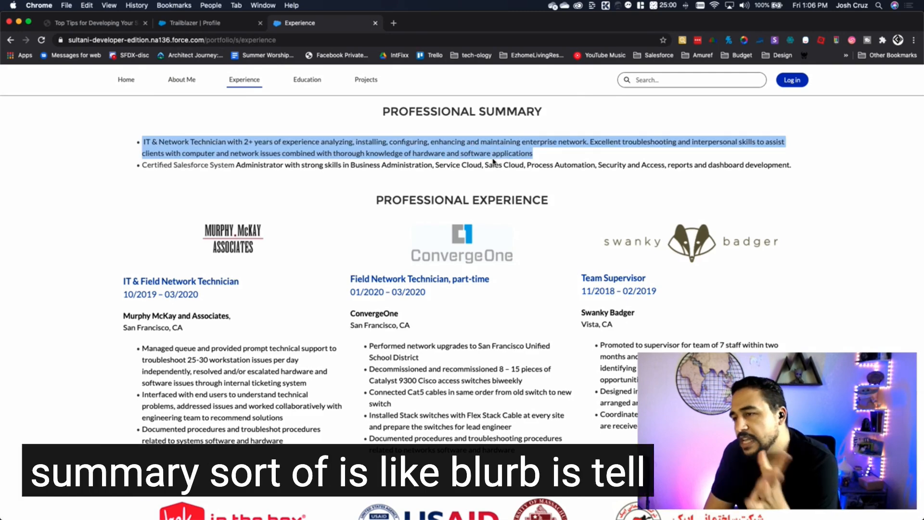
mouse_move(286, 281)
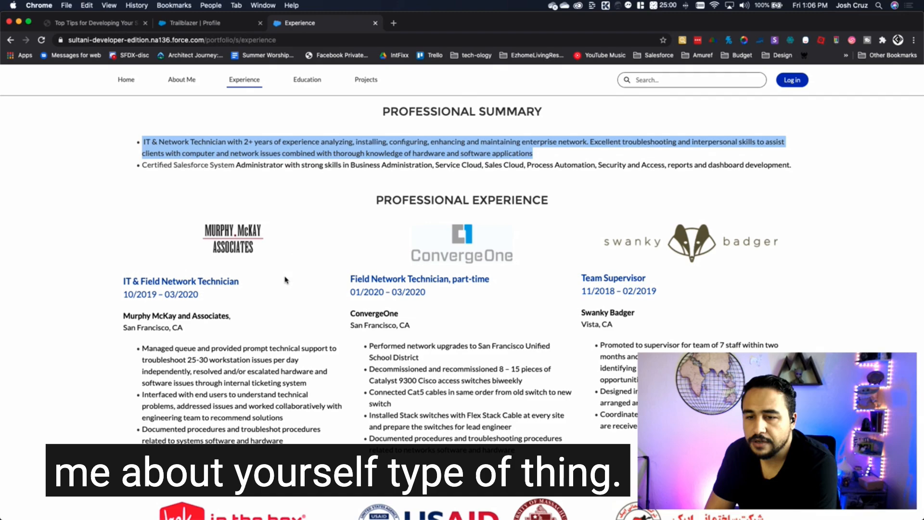
scroll(down, 3)
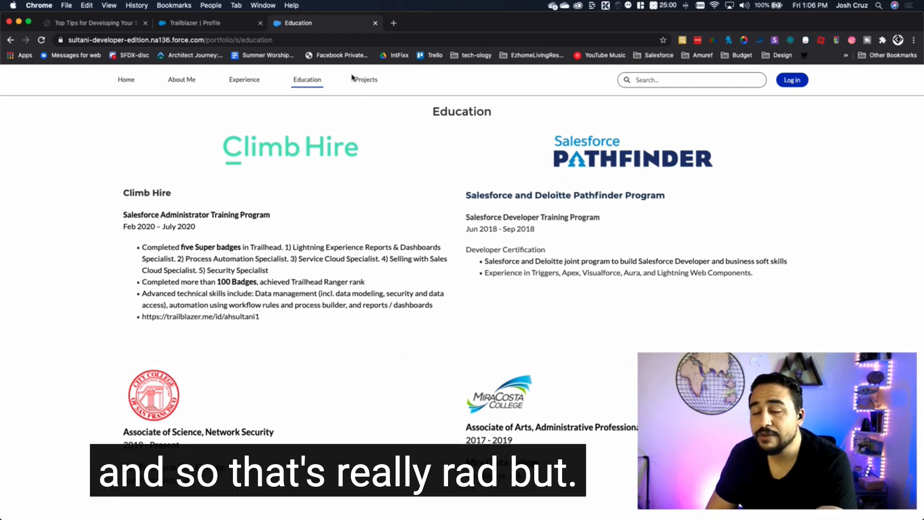
- Navigate to the Projects page with the Election 2020 app demo
click(366, 80)
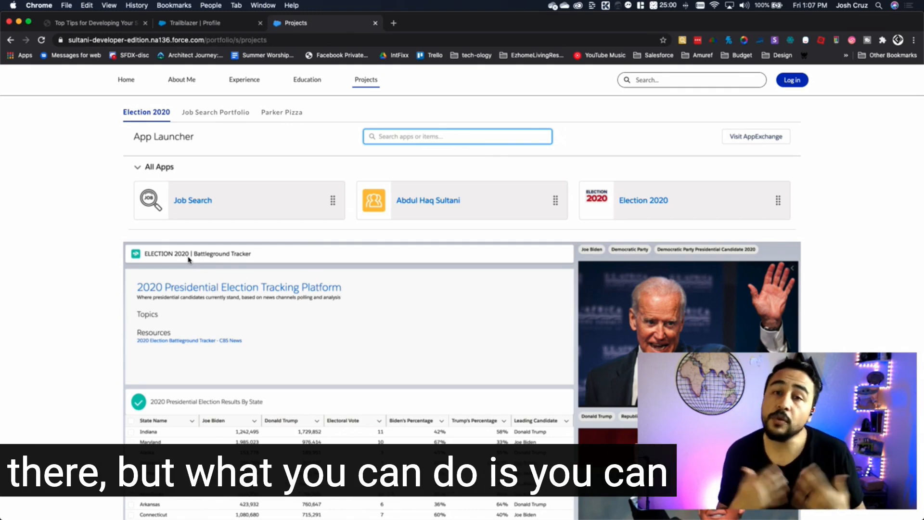
mouse_move(322, 185)
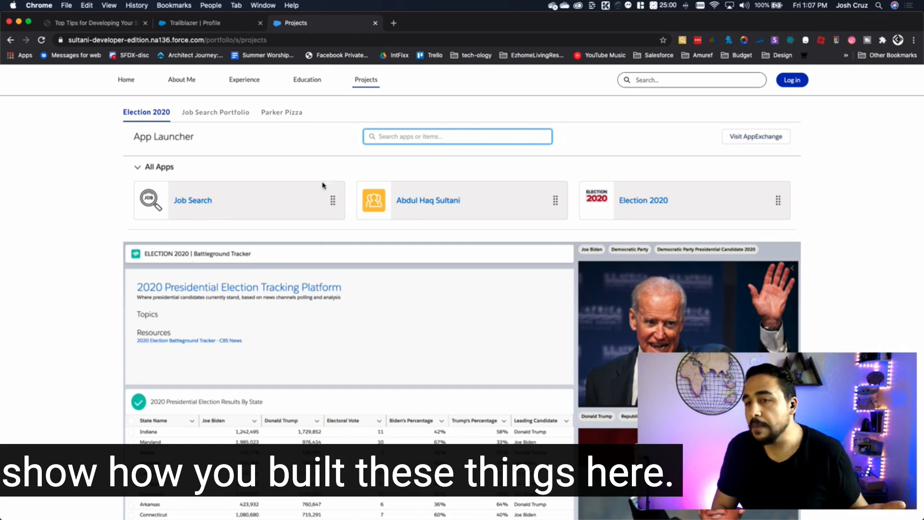
- Browse the Projects page and switch to the Job Search Portfolio showcase with its job opportunity record
scroll(down, 3)
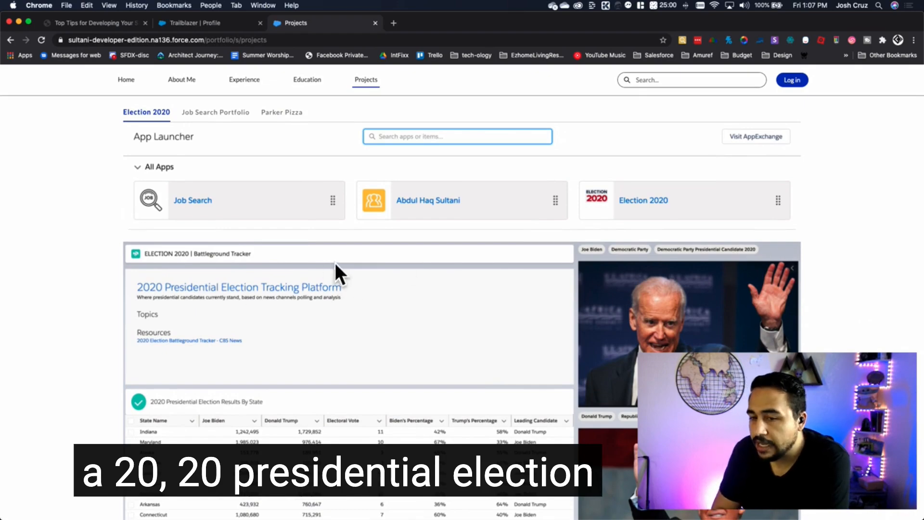
scroll(down, 3)
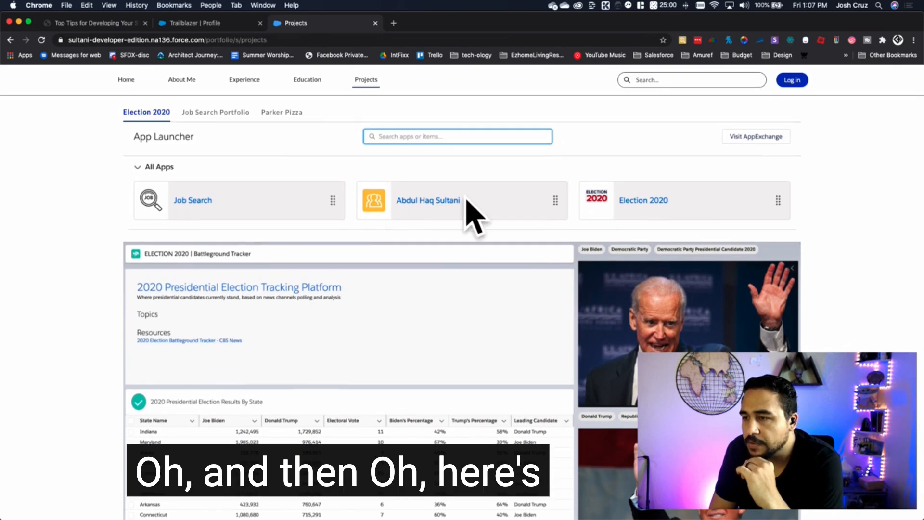
click(214, 112)
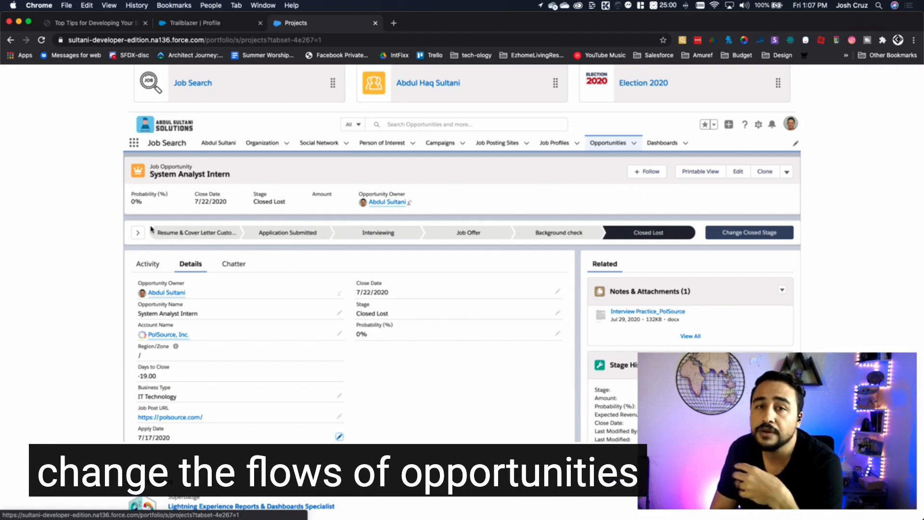
scroll(down, 3)
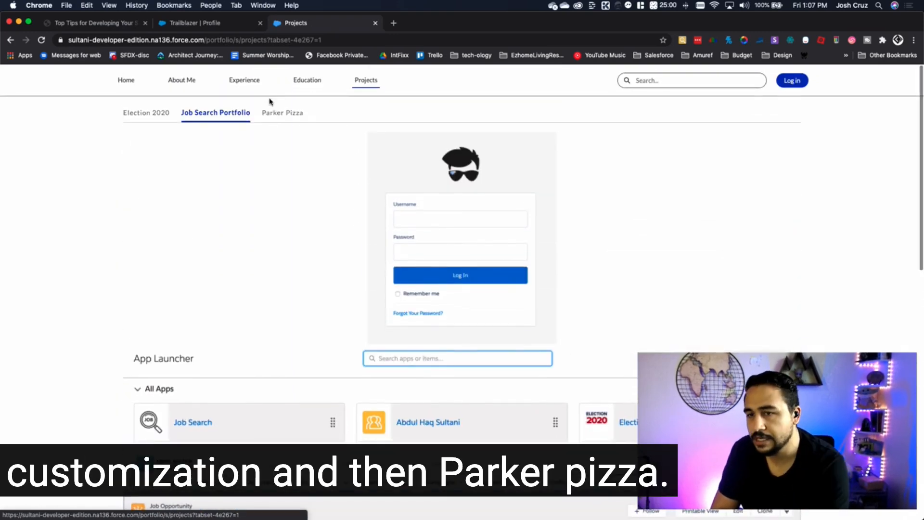
- Switch to the Parker Pizza showcase and view its login screen and sales dashboard
click(281, 113)
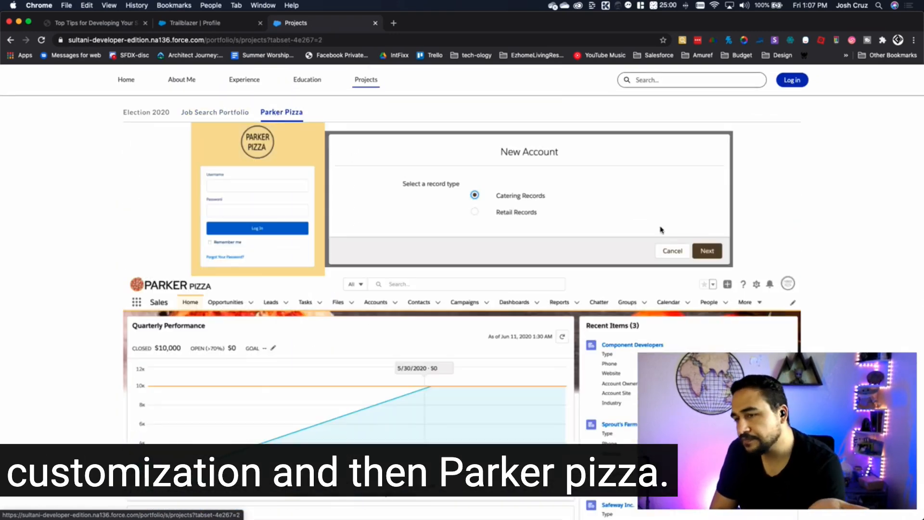
scroll(down, 3)
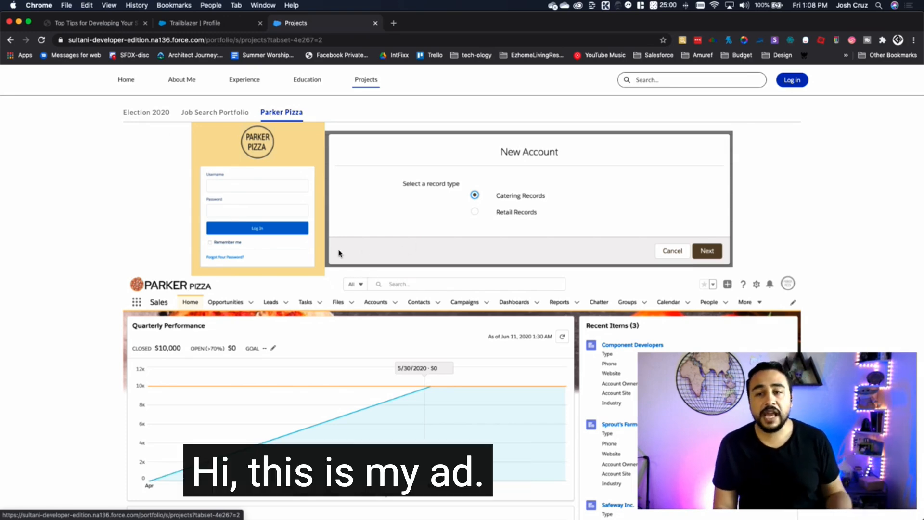
- Return to the Election 2020 showcase and scroll to its presidential results-by-state table
click(147, 112)
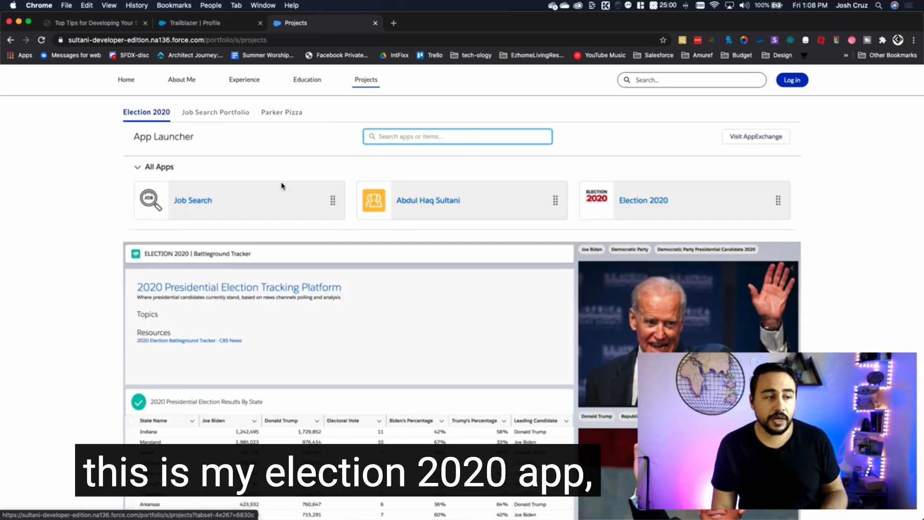
scroll(down, 3)
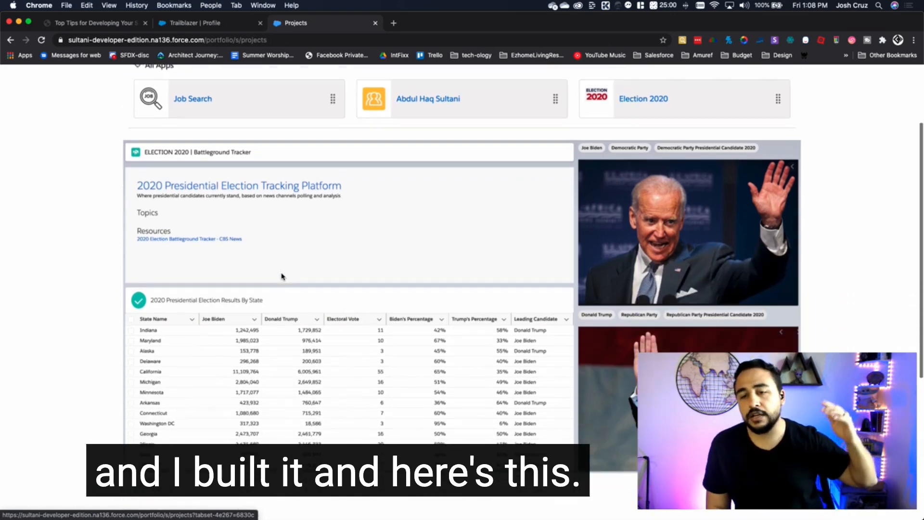
scroll(down, 3)
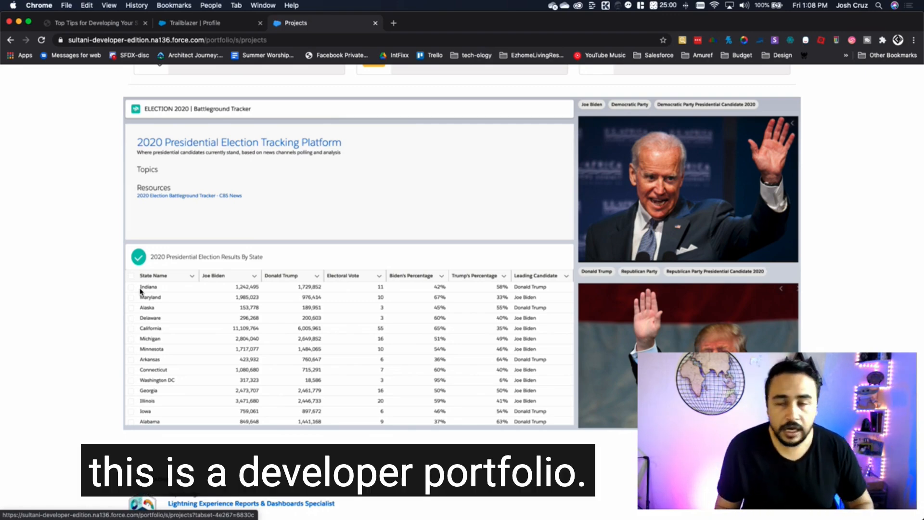
click(215, 112)
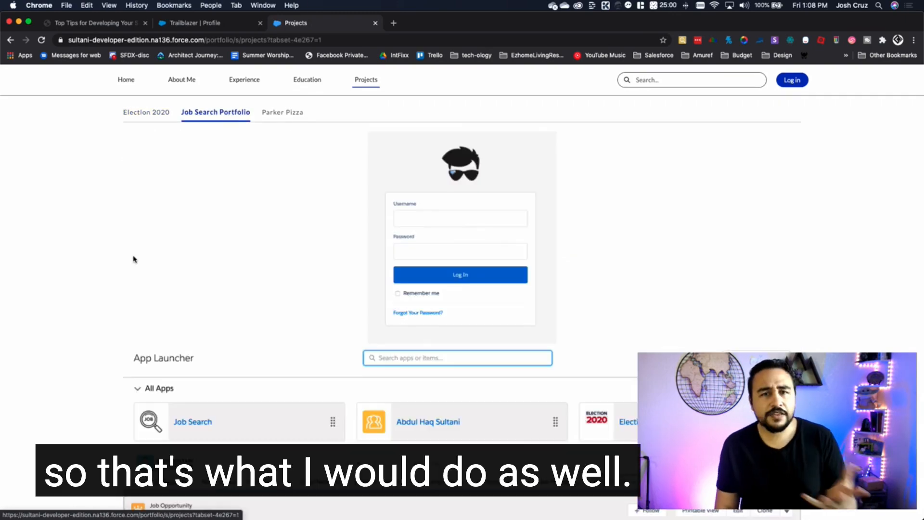
scroll(down, 3)
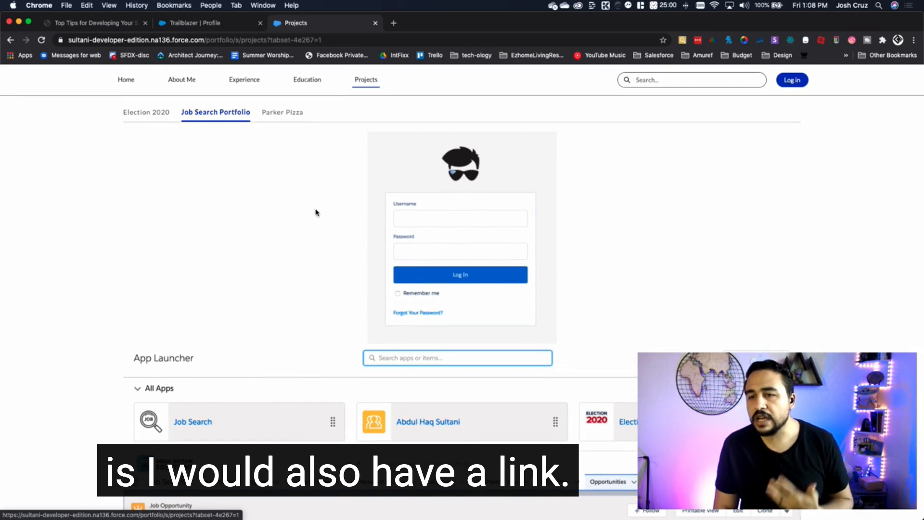
scroll(down, 3)
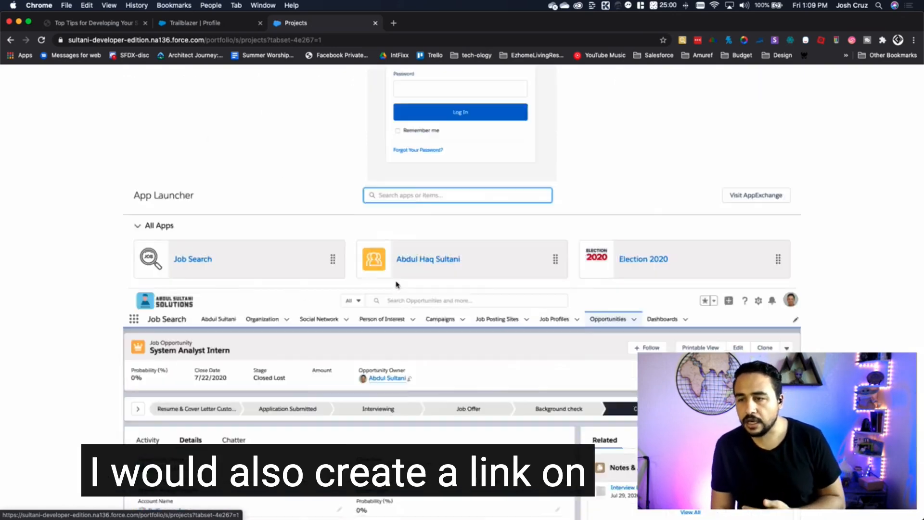
scroll(down, 3)
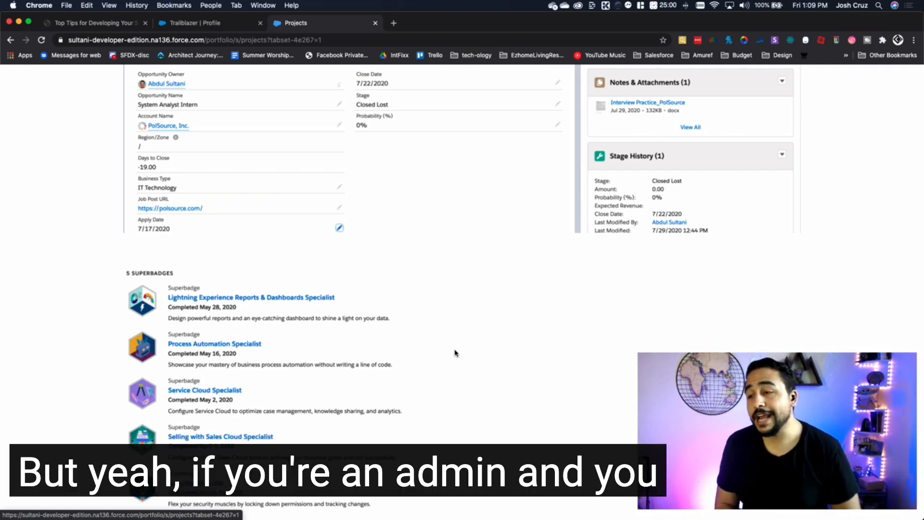
scroll(down, 3)
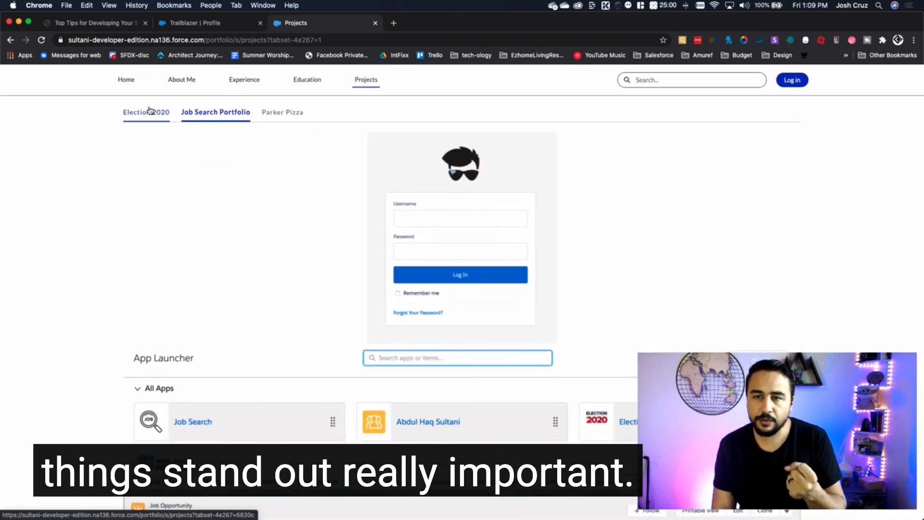
click(145, 112)
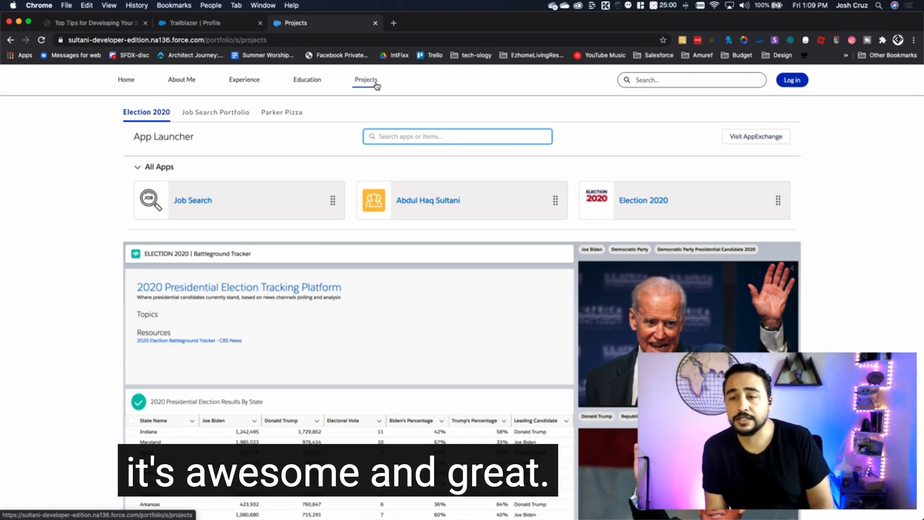
click(306, 80)
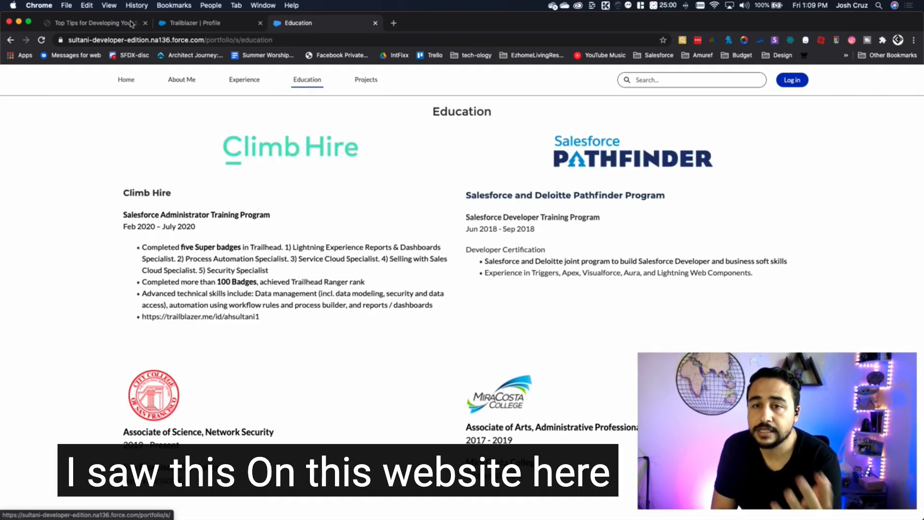
click(88, 23)
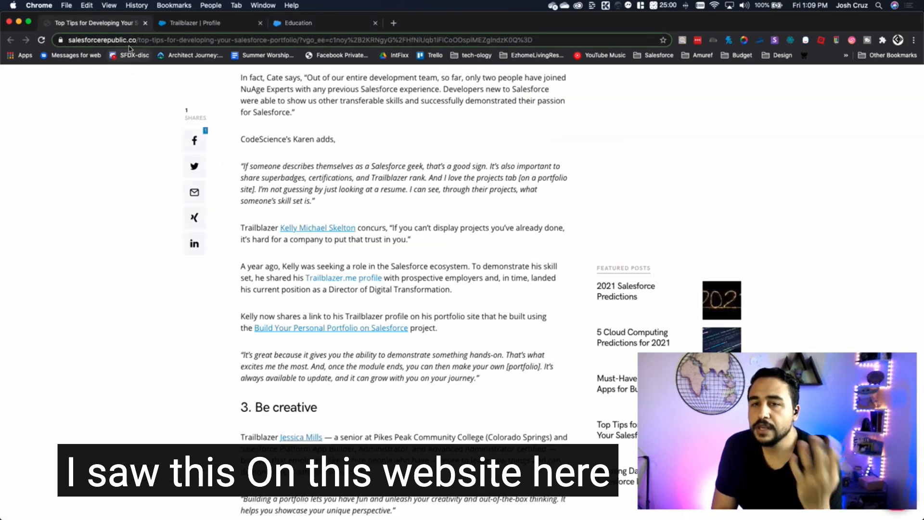
click(298, 22)
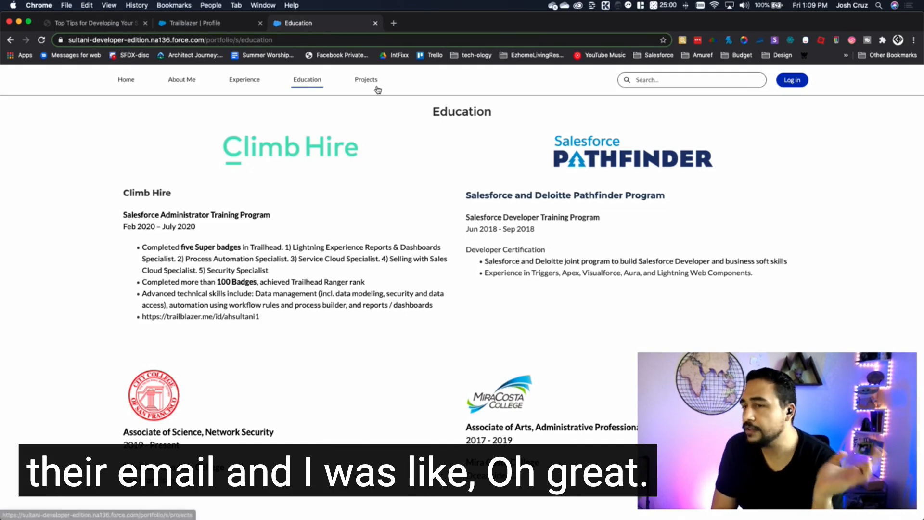
click(366, 80)
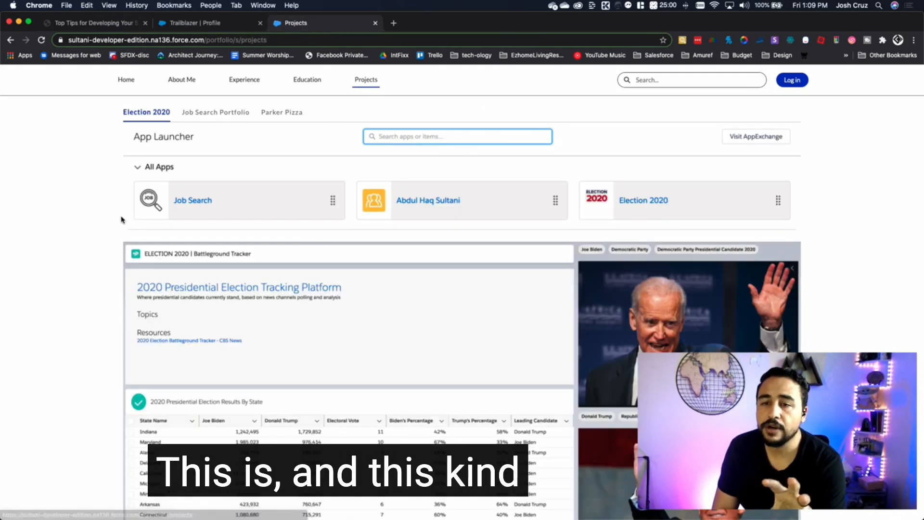